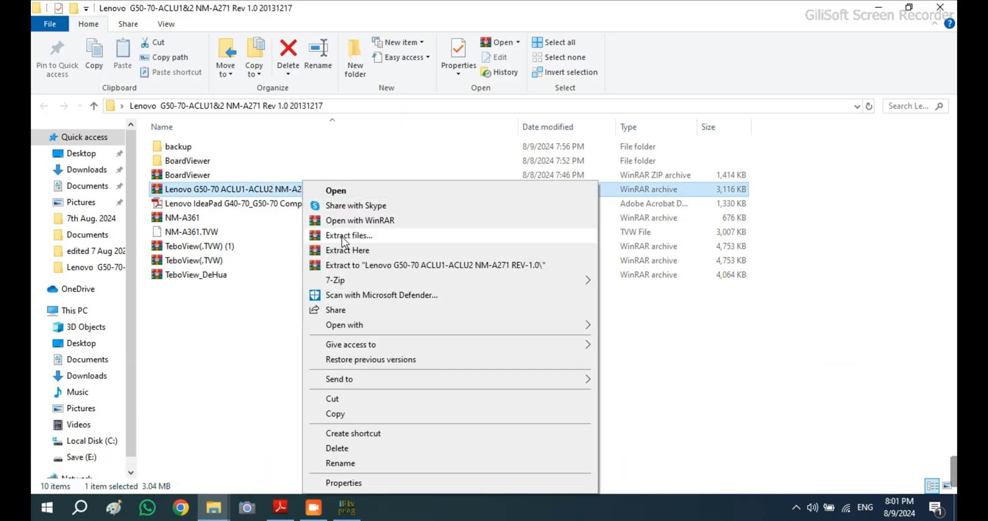
- Extract the files from the Lenovo G50-70 BIOS archive
{"action": "left_click", "coordinate": [346, 250]}
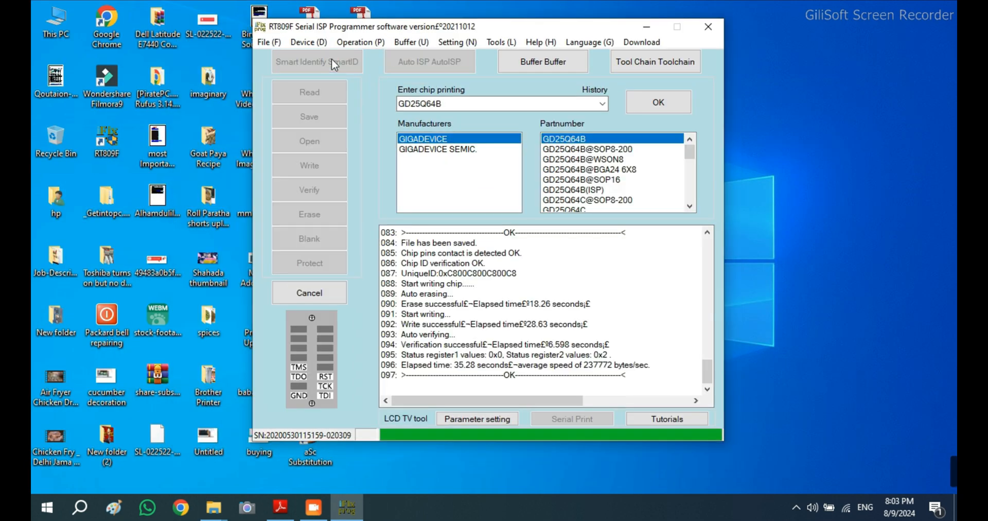
- Identify the GD25Q64B chip, read it, and save the old BIOS as a BIN backup
{"action": "left_click", "coordinate": [316, 61]}
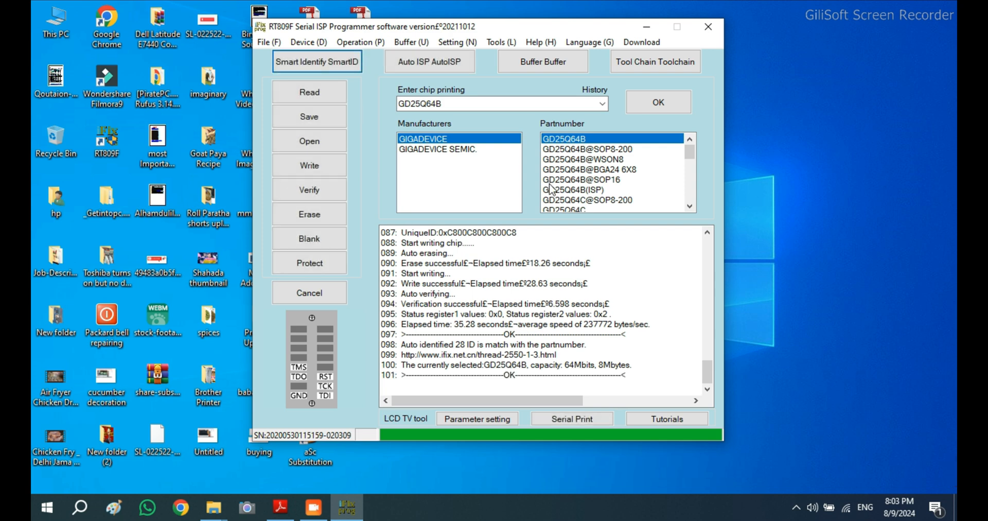
{"action": "left_click", "coordinate": [309, 92]}
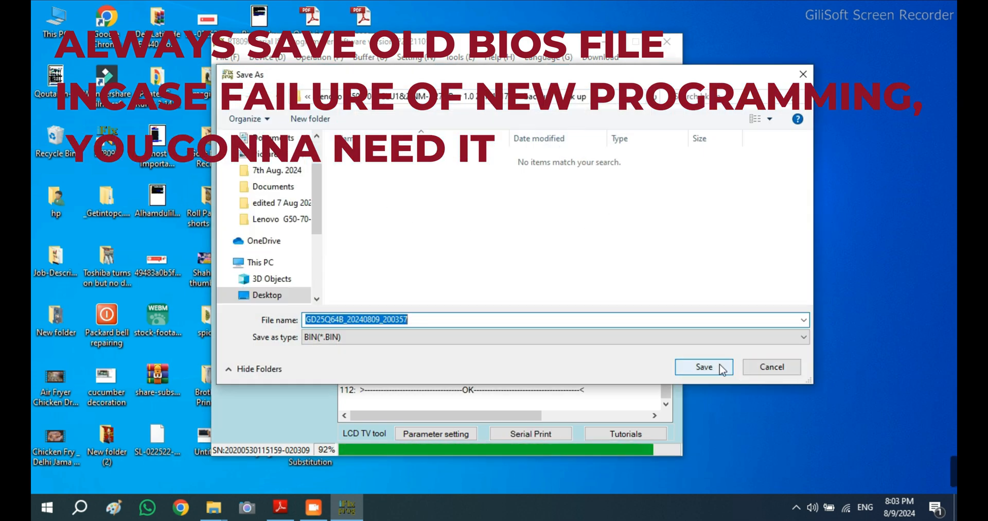
{"action": "left_click", "coordinate": [704, 366]}
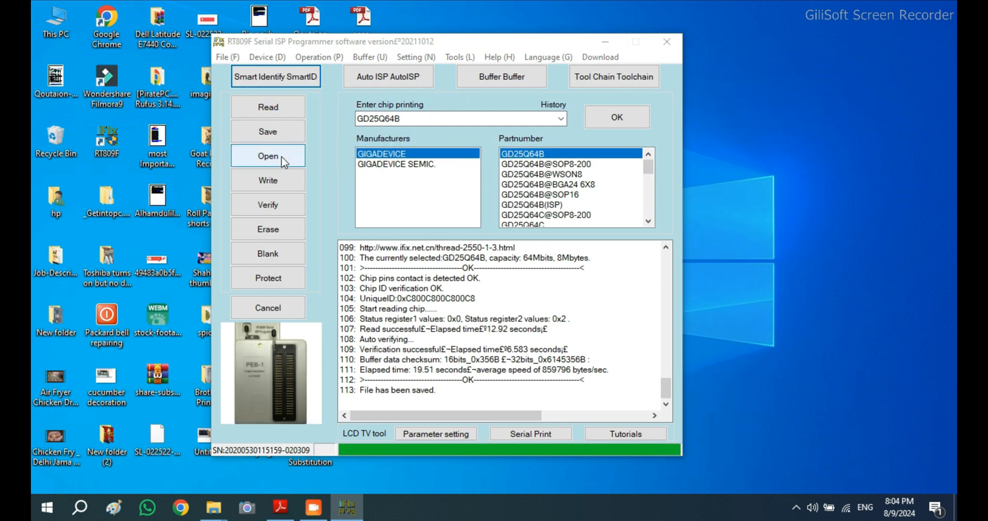
- Load 'Lenovo G50-70 ACLU1-ACLU2 NM-A271 REV-1.0.BIN' from the Desktop into the buffer
{"action": "left_click", "coordinate": [267, 156]}
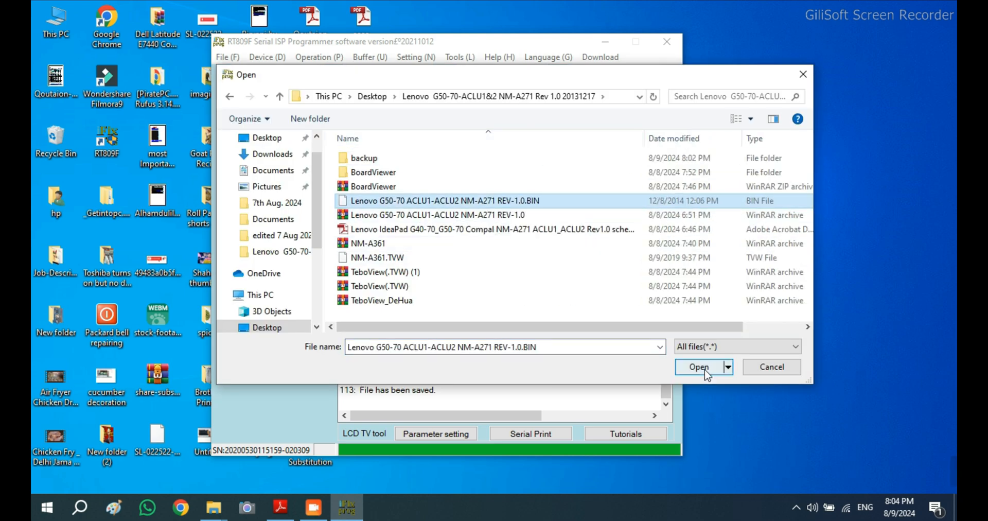
{"action": "left_click", "coordinate": [700, 368]}
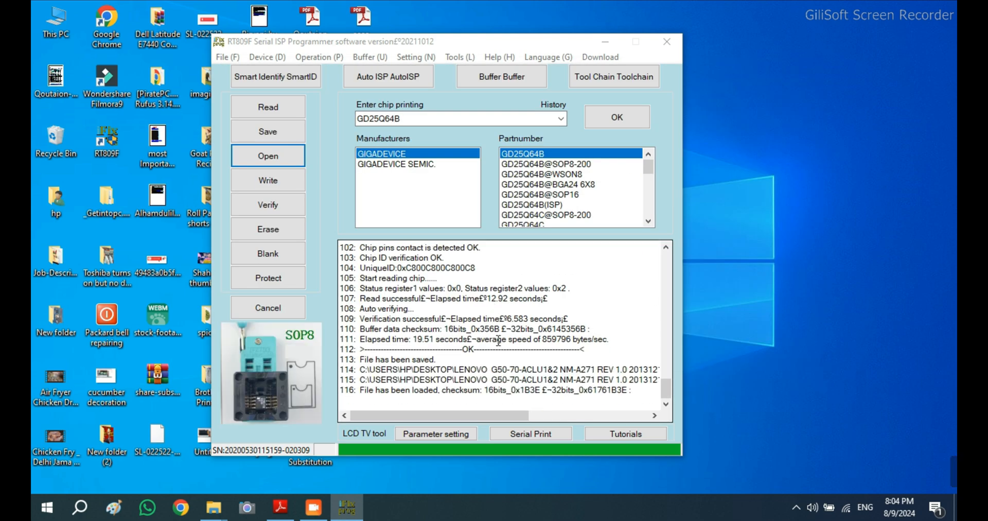